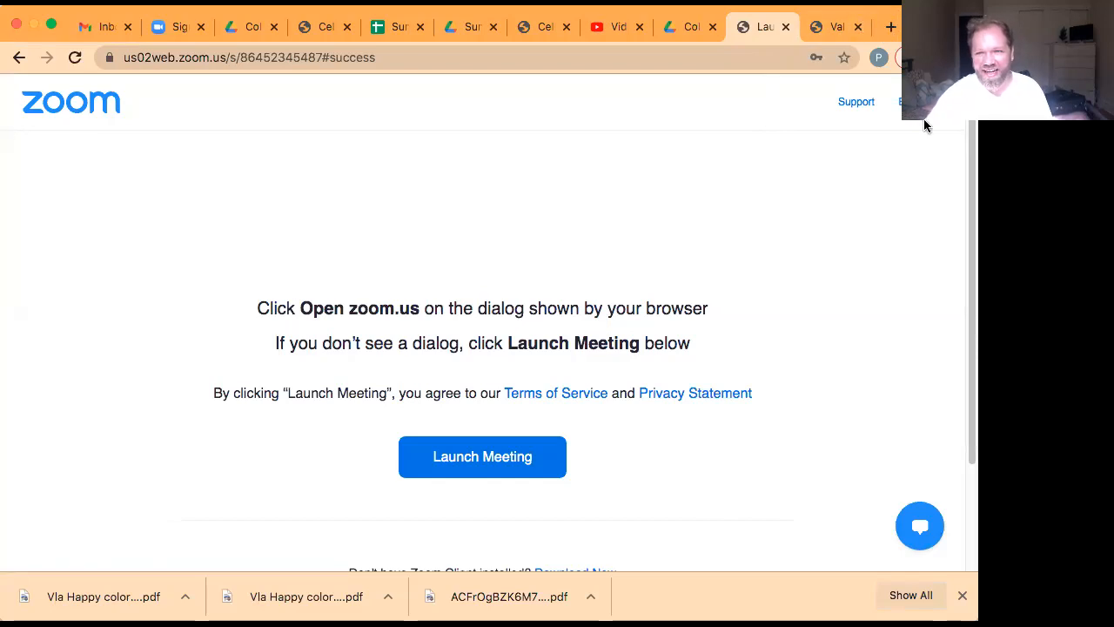
Show page 2 of the 'Vla Happy color coded' viola PDF starting at measure 34.
click(833, 28)
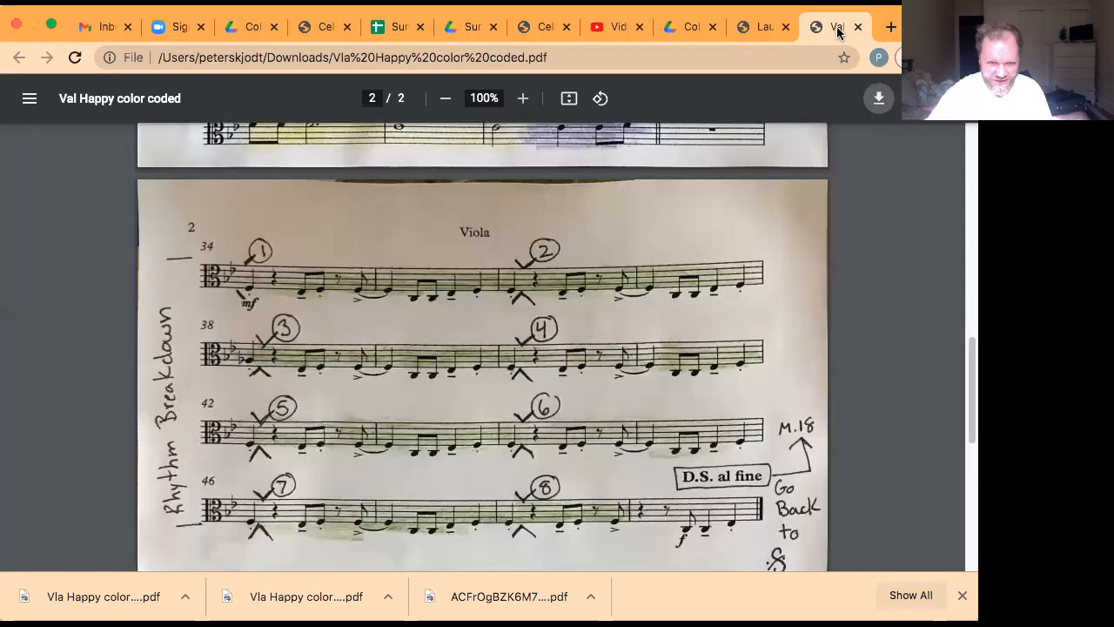
mouse_move(913, 131)
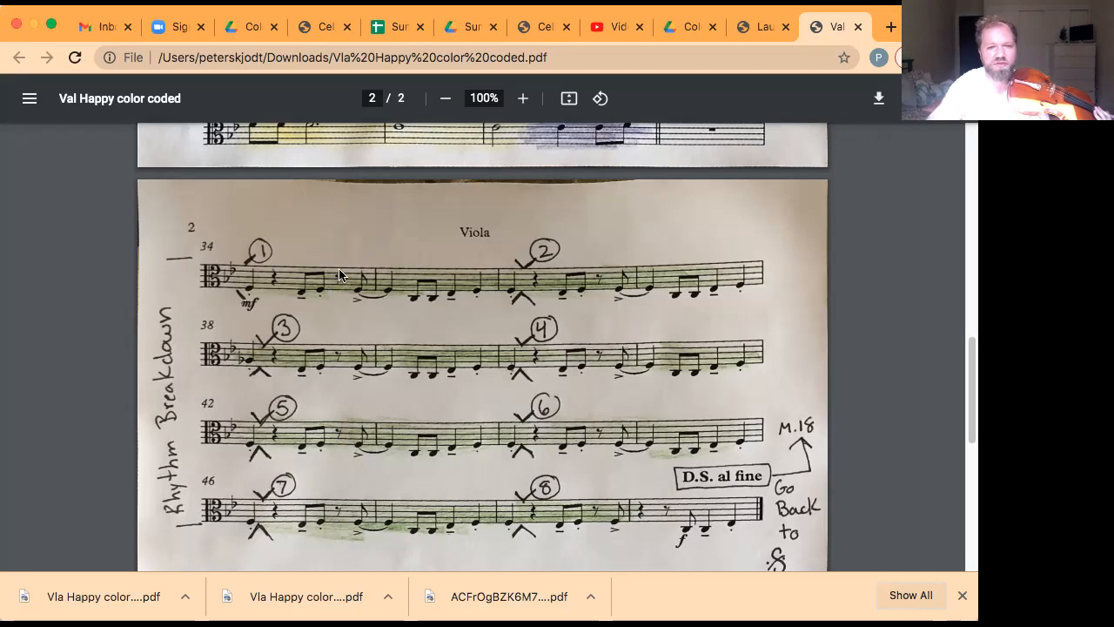
mouse_move(317, 289)
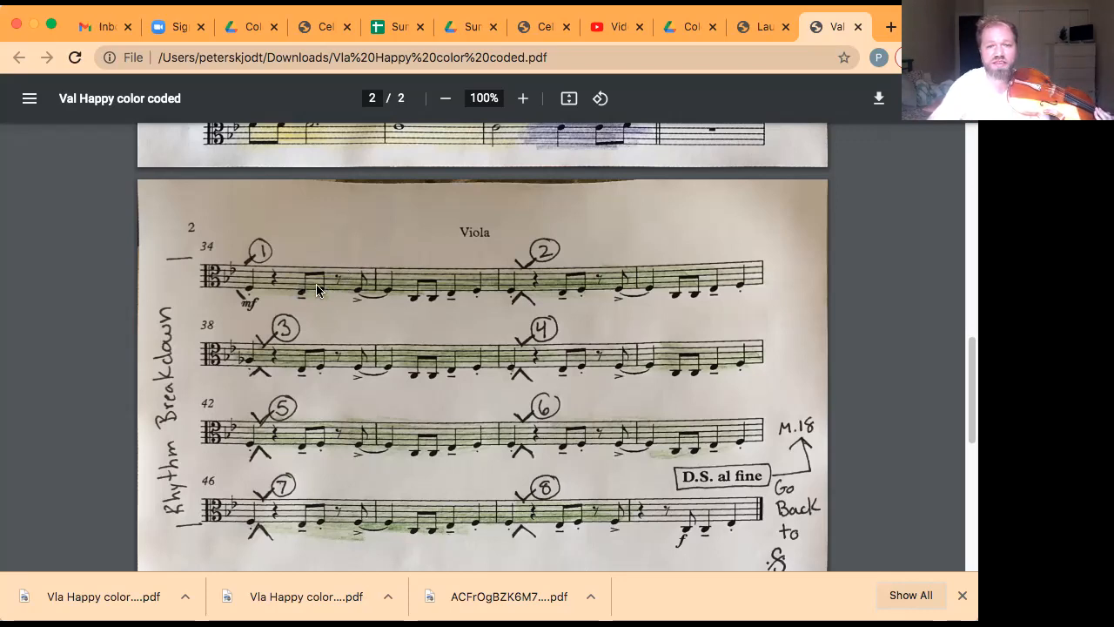
mouse_move(369, 278)
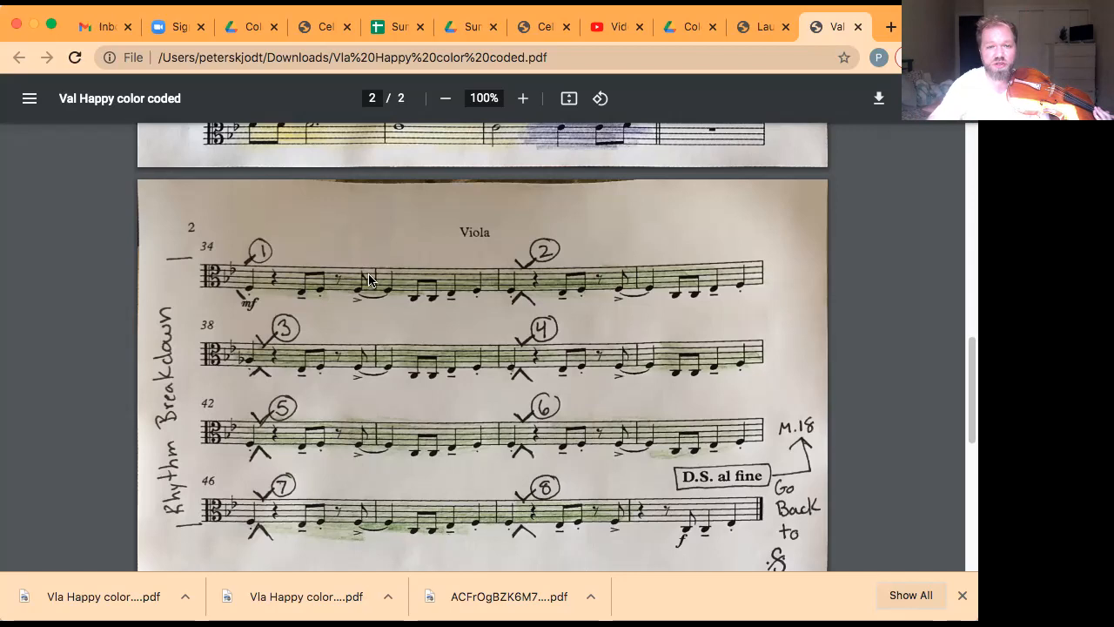
mouse_move(348, 293)
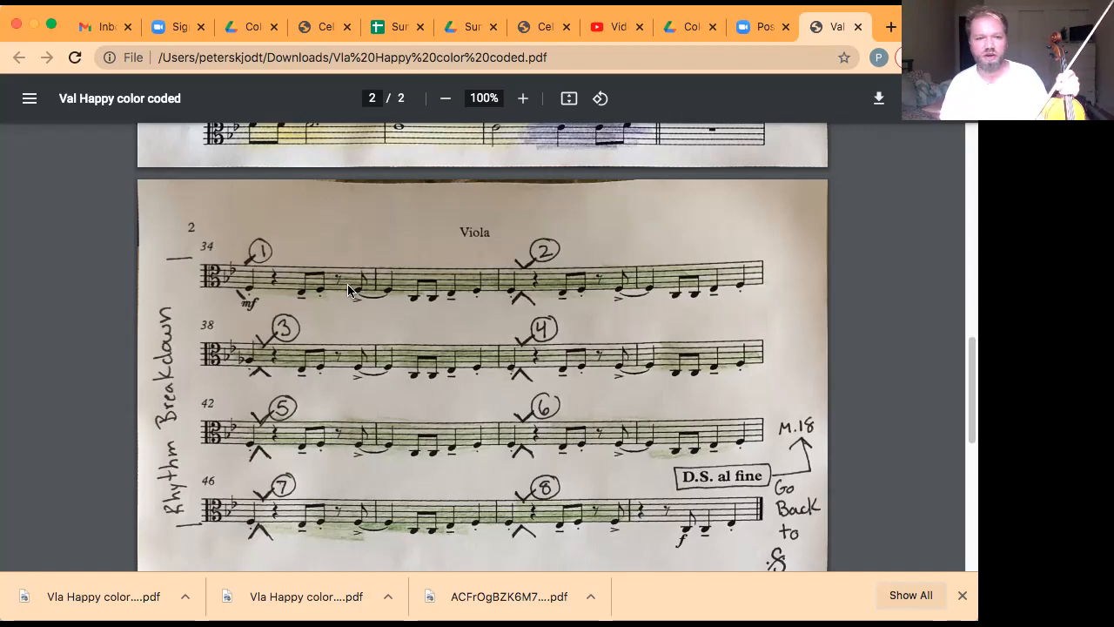
mouse_move(366, 202)
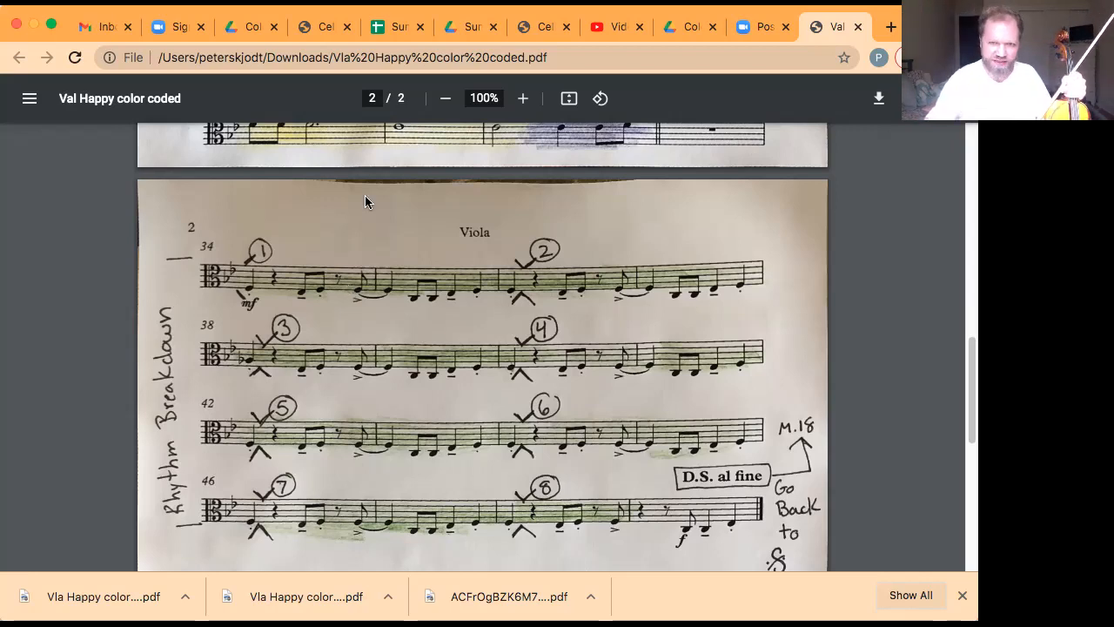